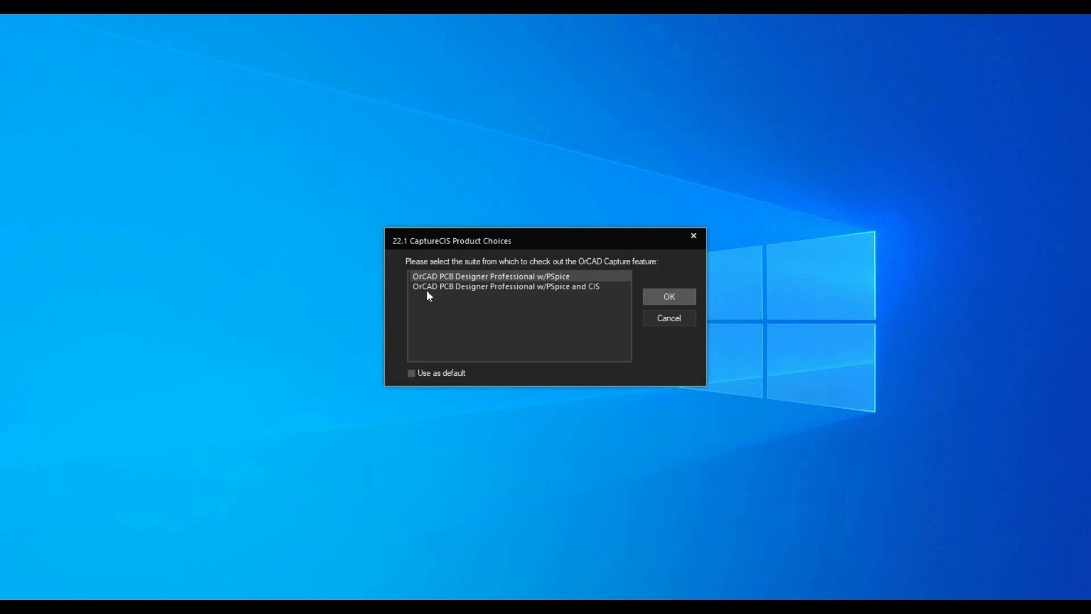
Launch Capture with the 'OrCAD PCB Designer Professional w/PSpice and CIS' suite.
left_click(505, 286)
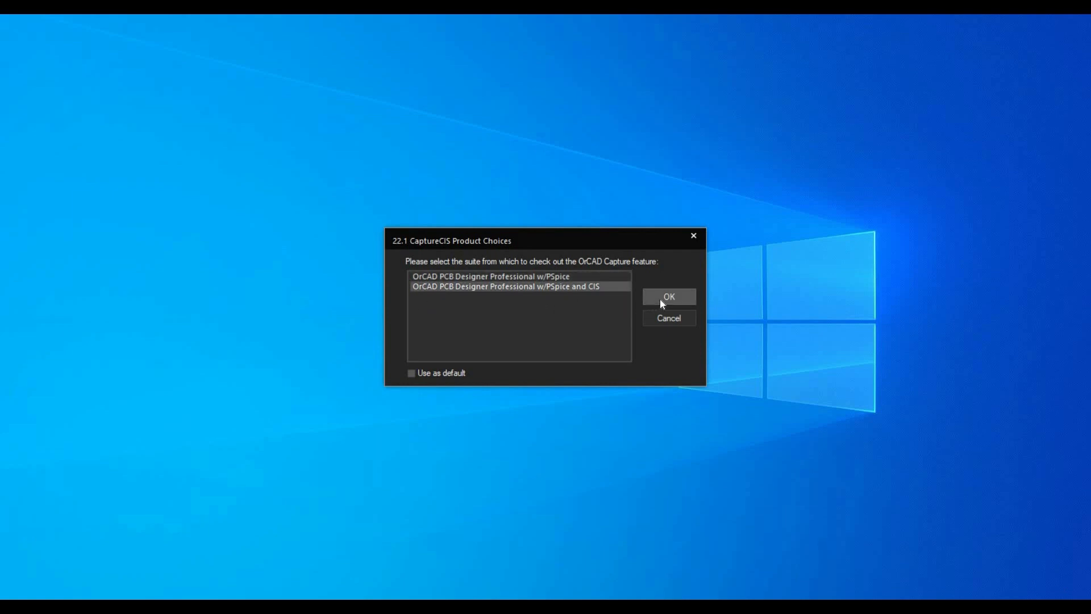
left_click(668, 296)
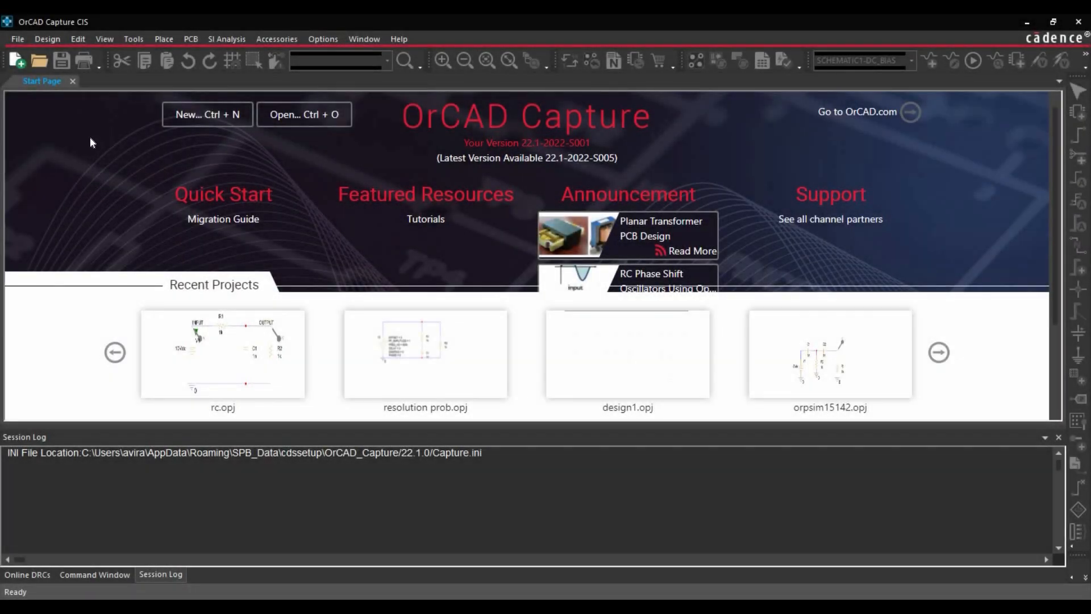
Open the RC.opj project from the RC Circuit folder.
left_click(16, 38)
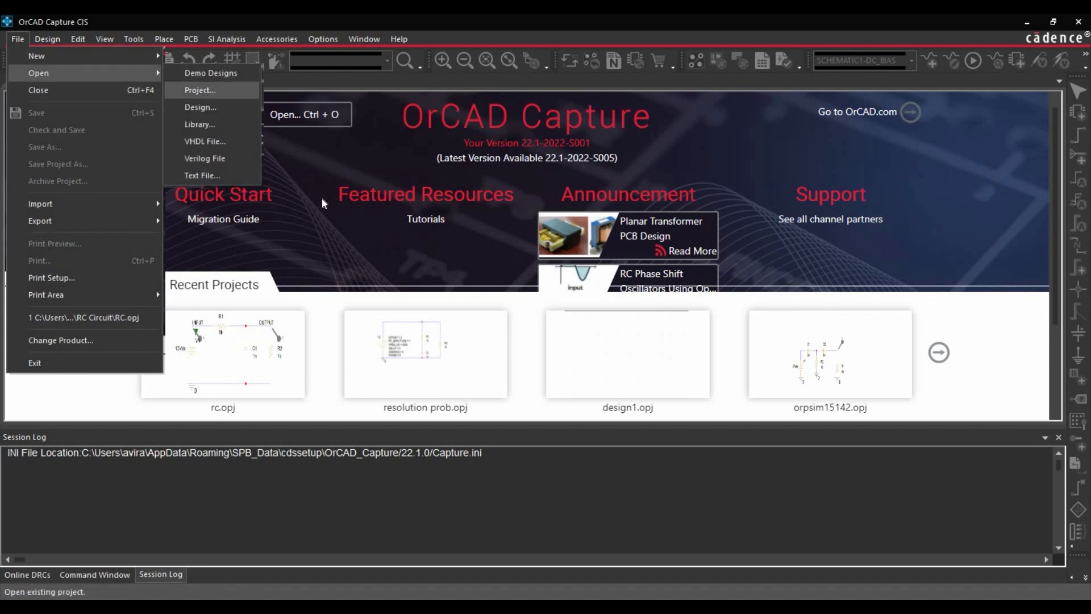
left_click(199, 89)
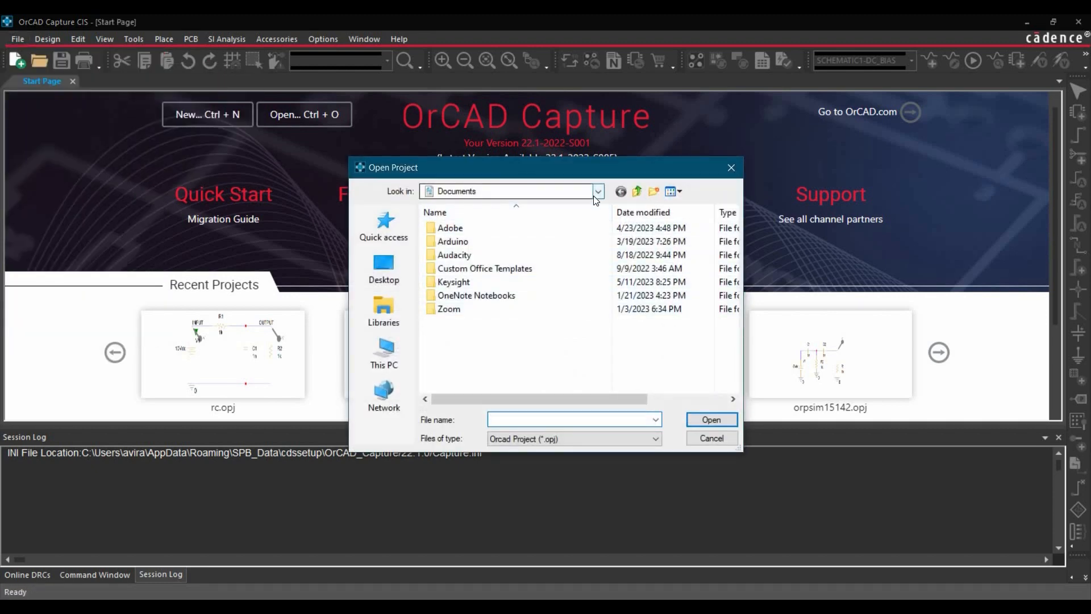
left_click(596, 191)
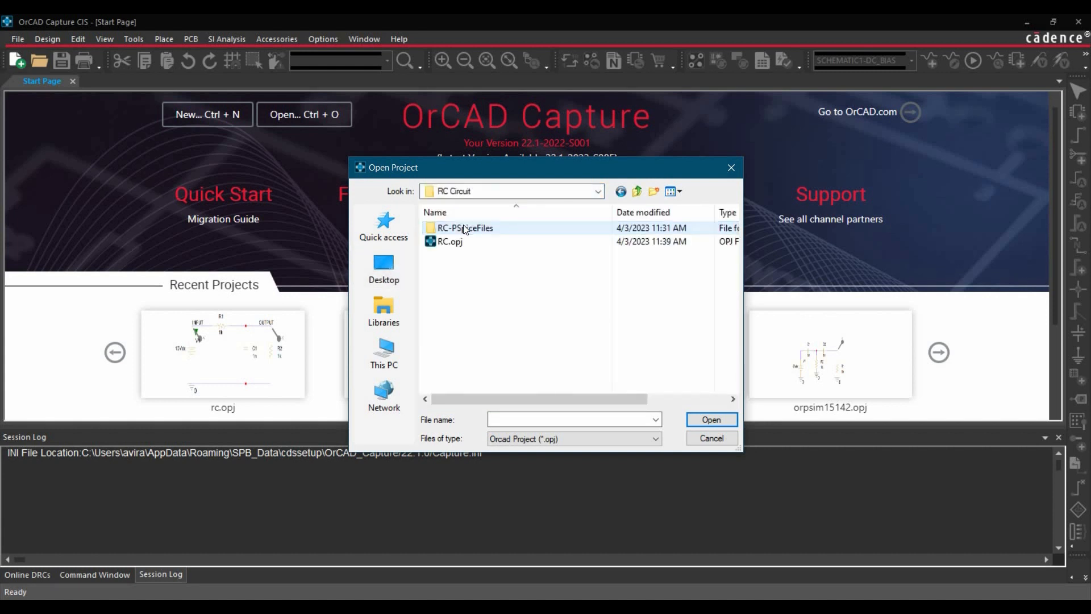
left_click(449, 241)
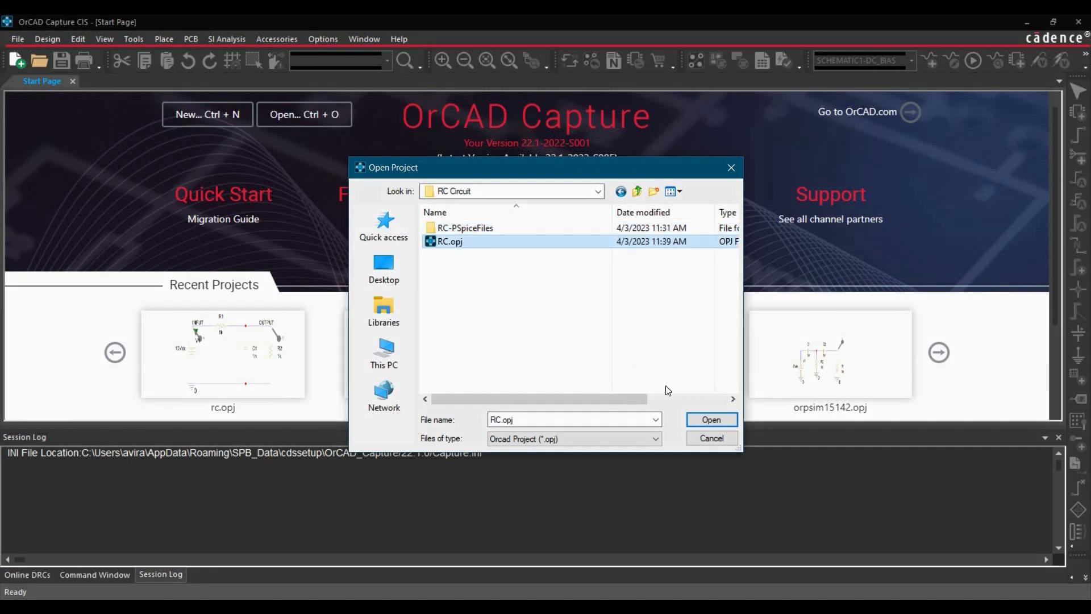
left_click(710, 418)
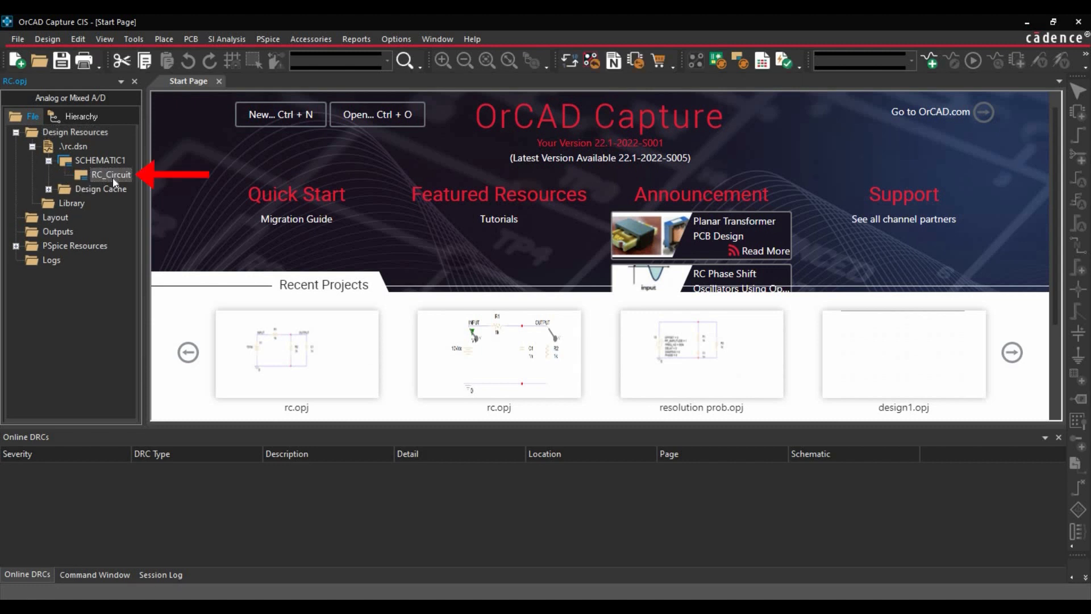
Open the RC_Circuit schematic page and zoom in on the circuit.
double_click(111, 174)
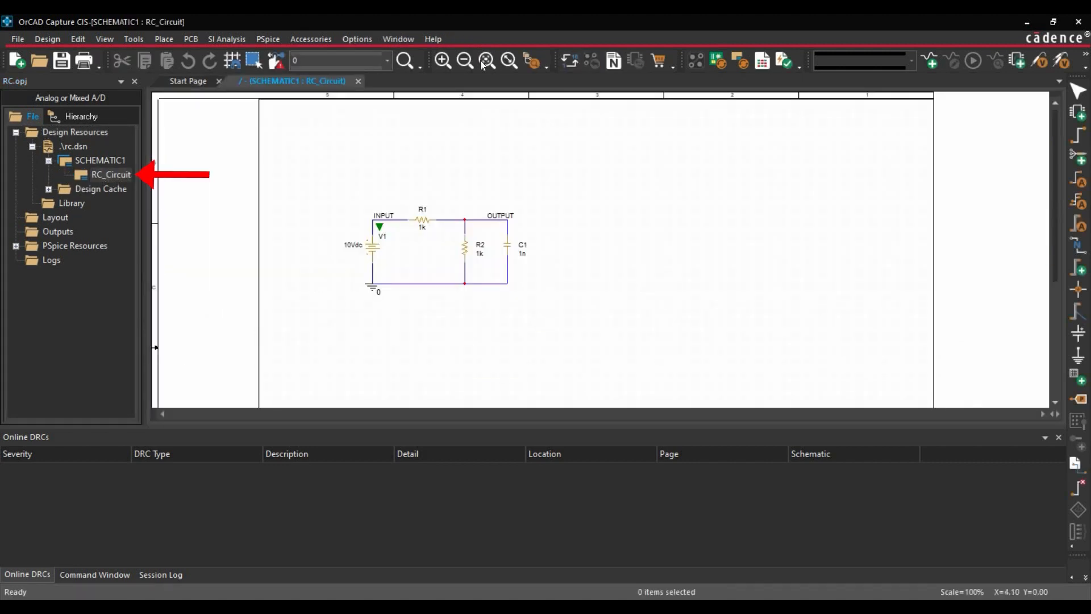
left_click(487, 61)
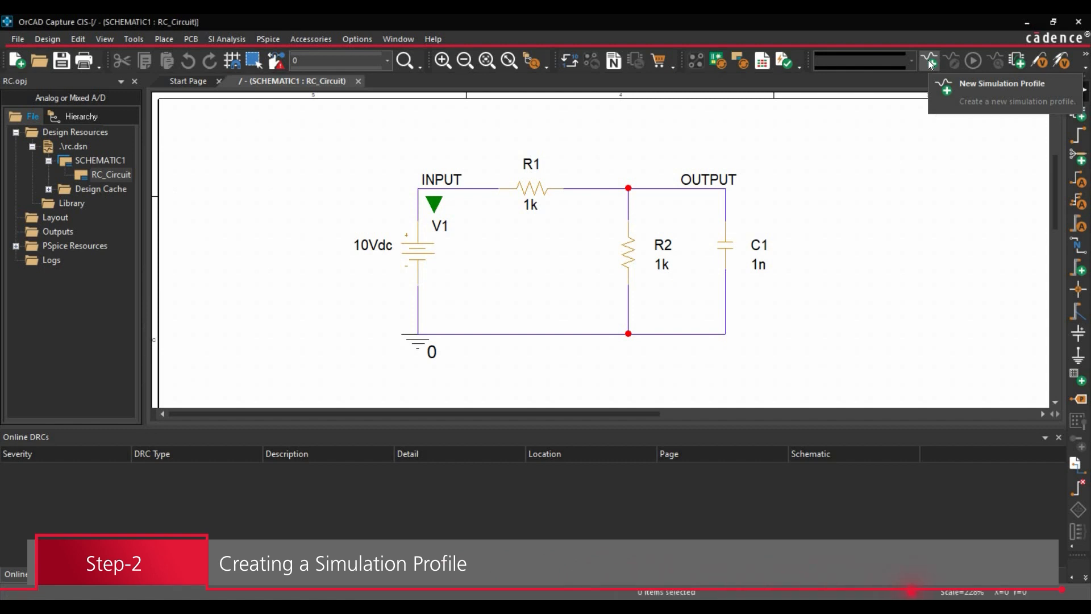
Start a new simulation profile and enter the name DC_BIAS.
left_click(929, 61)
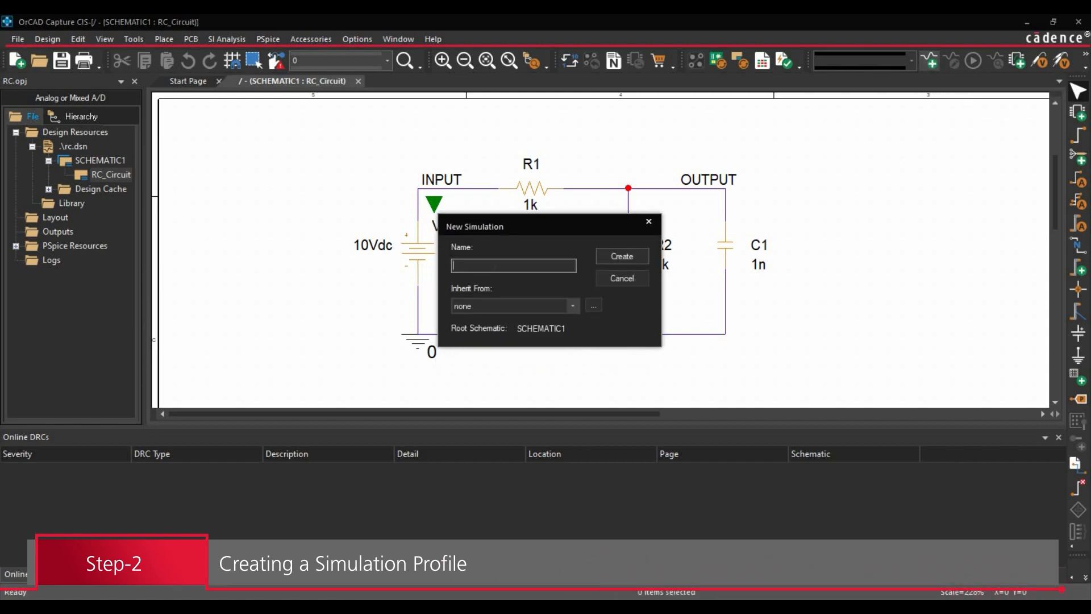
type("D")
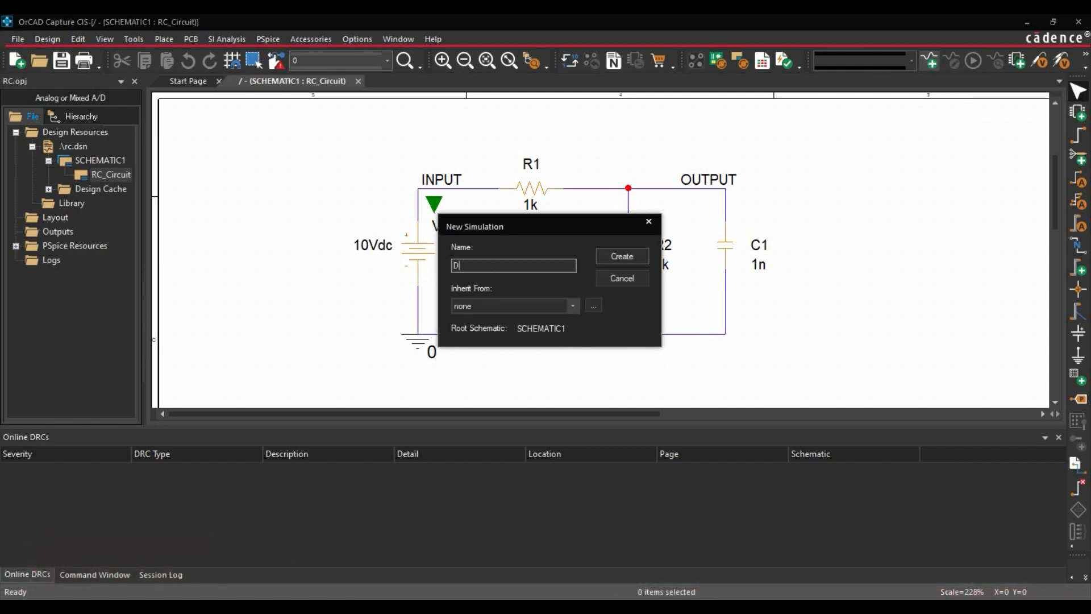
type("C_BIAS")
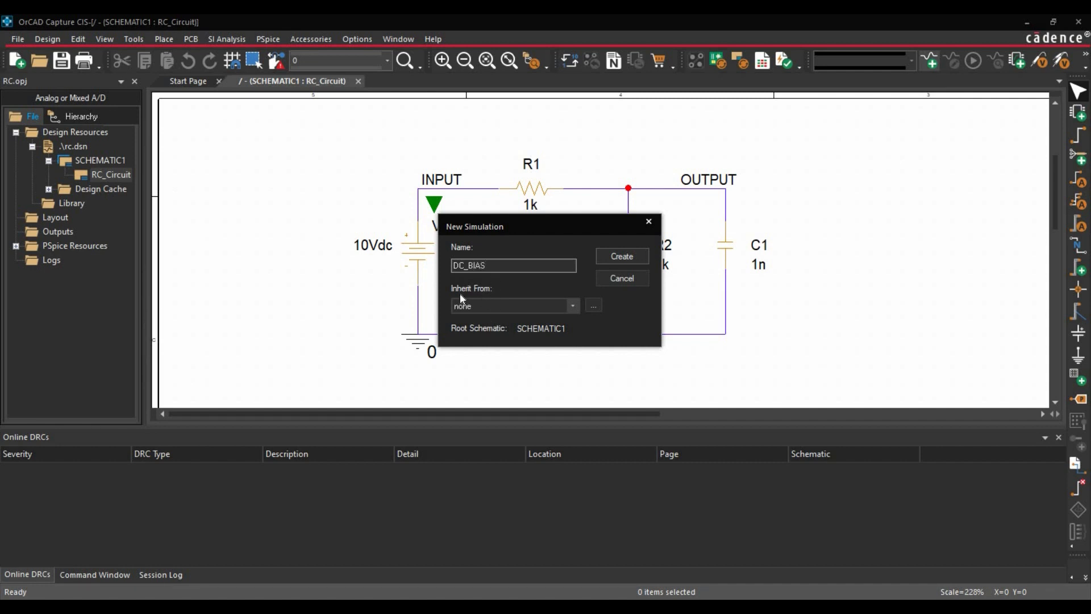
mouse_move(515, 302)
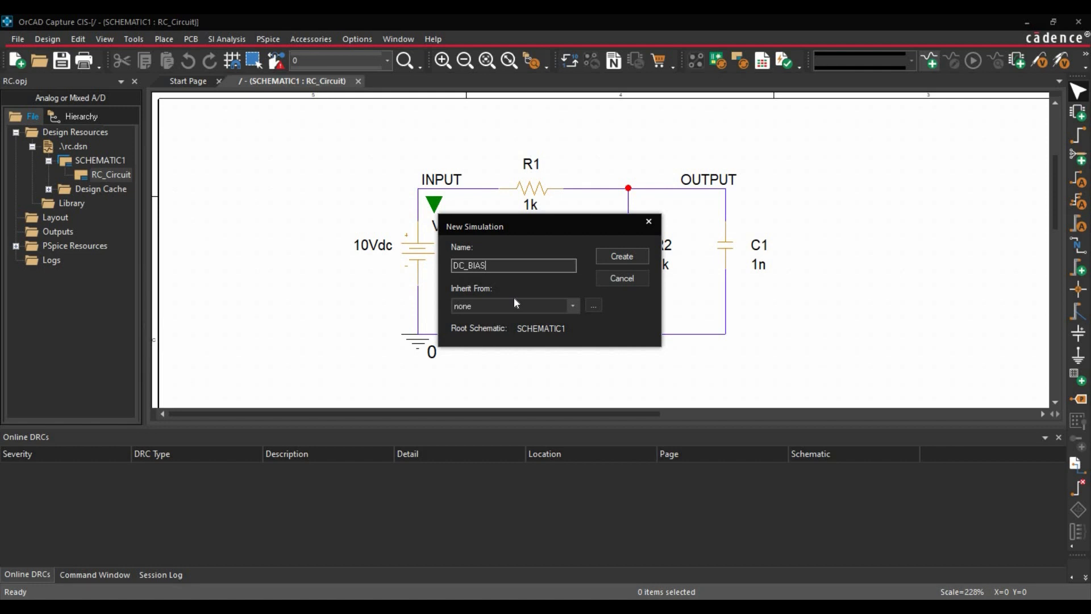
mouse_move(592, 310)
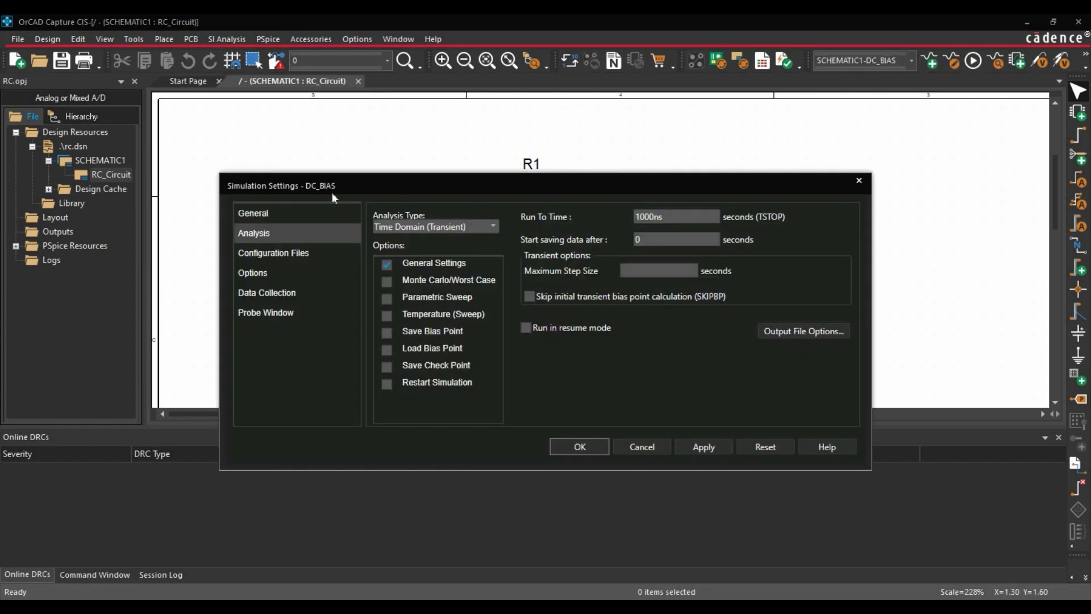
mouse_move(335, 212)
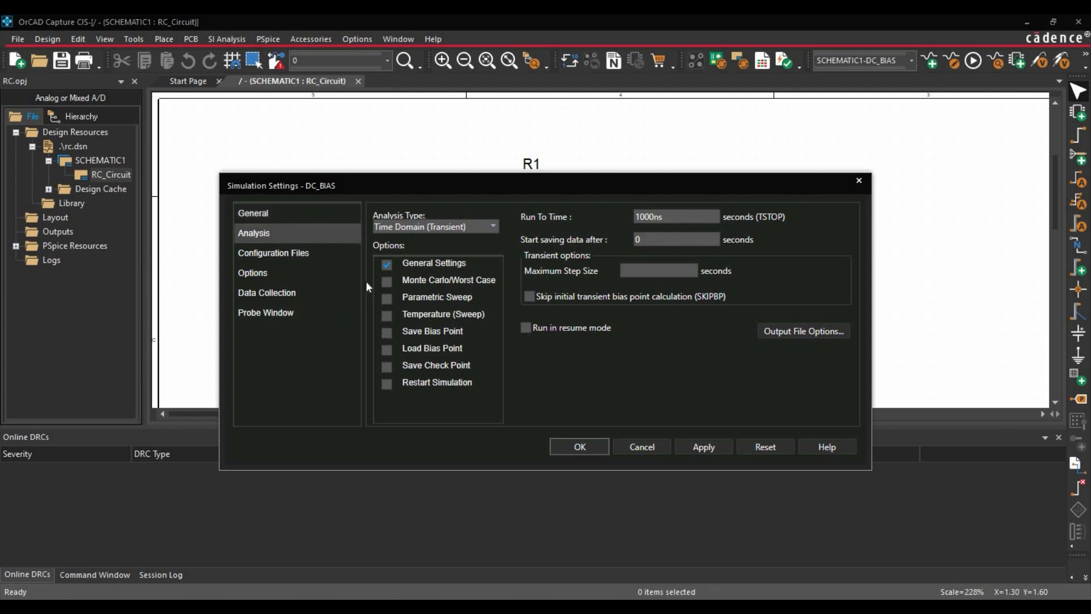
mouse_move(415, 226)
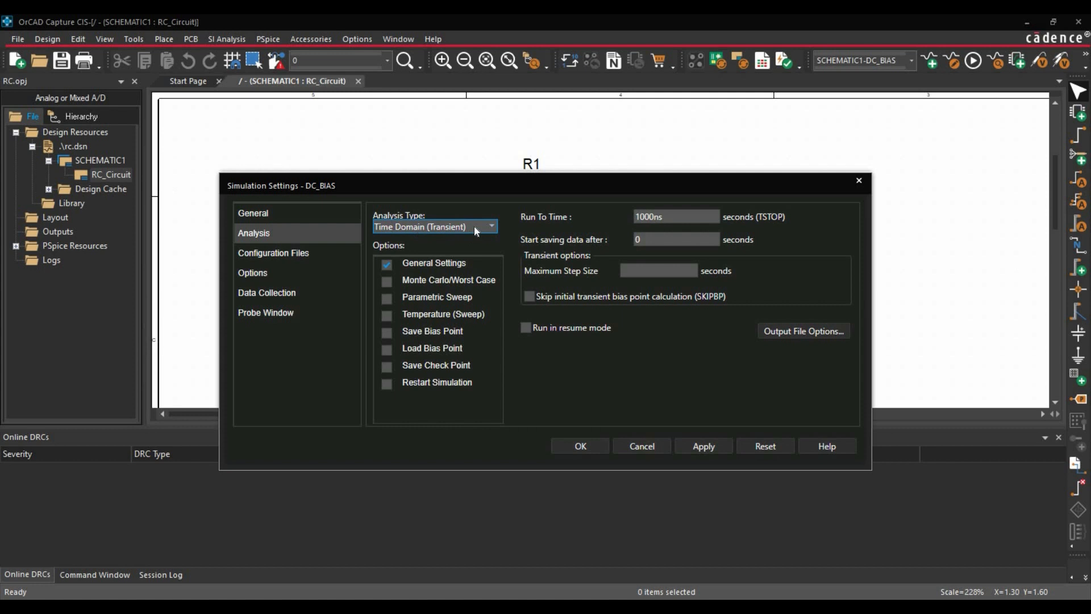
Keep Time Domain (Transient) as the DC_BIAS analysis type.
left_click(490, 226)
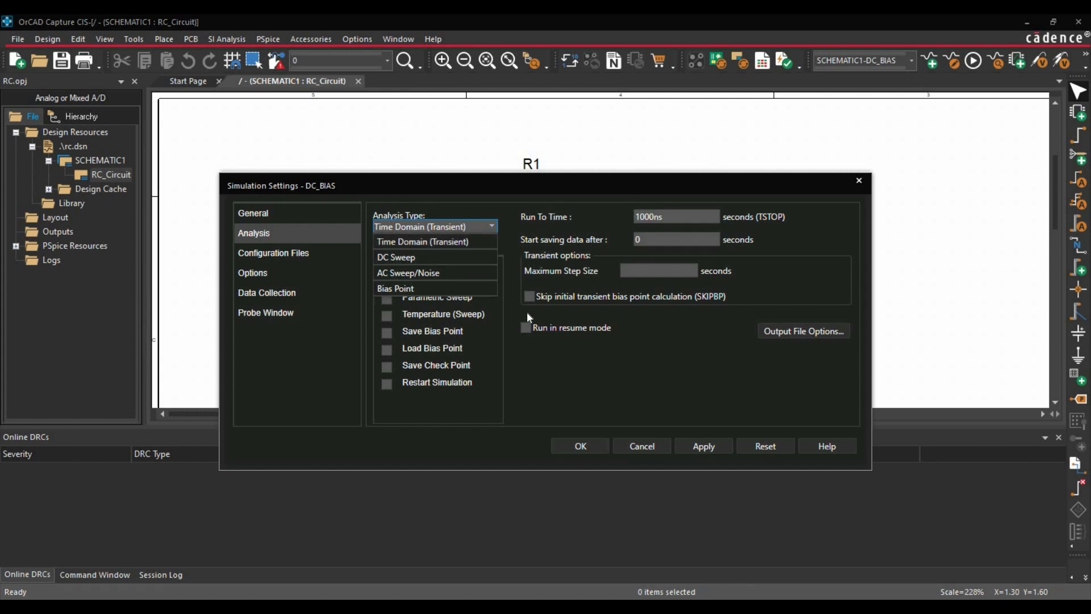
mouse_move(569, 251)
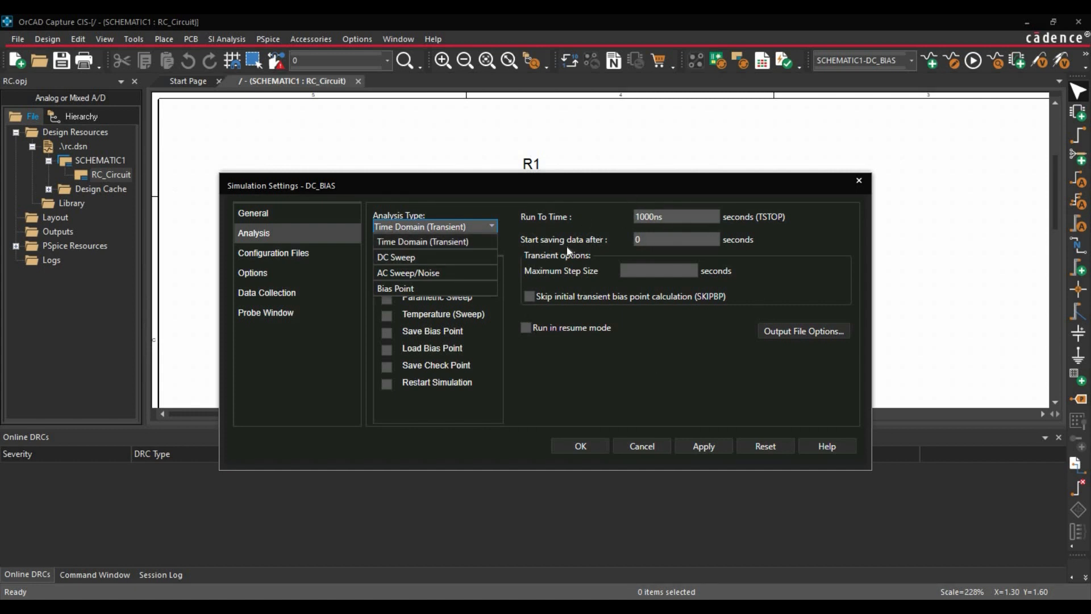
mouse_move(397, 257)
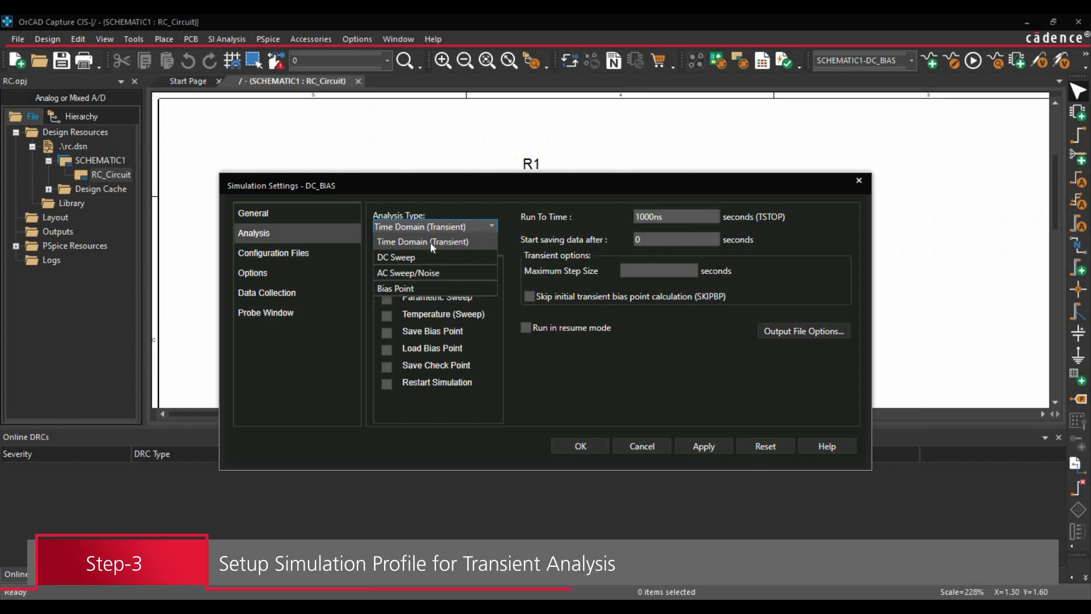
left_click(421, 242)
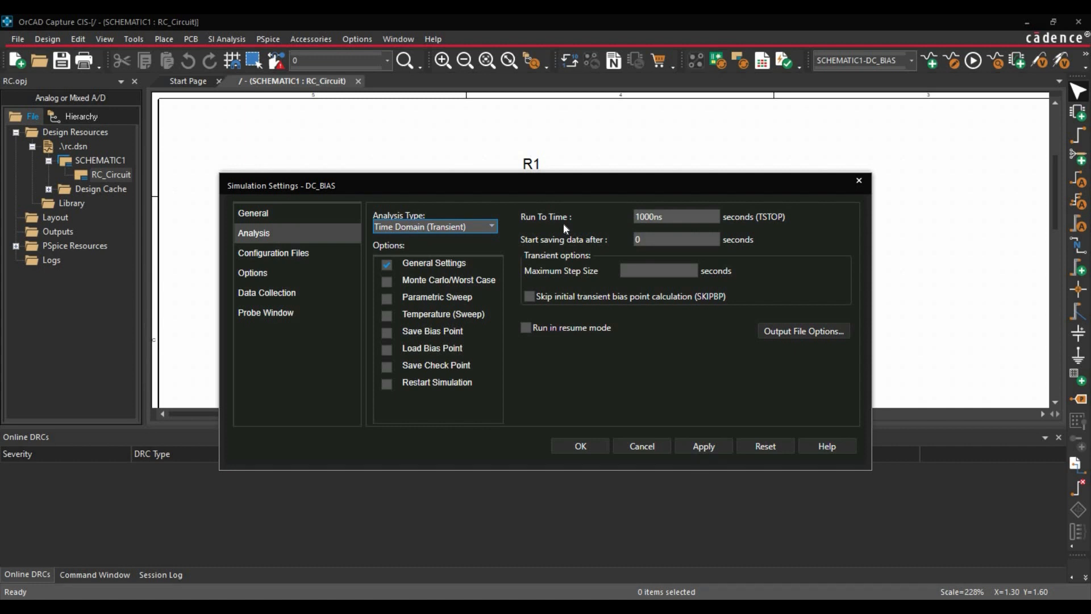
mouse_move(562, 230)
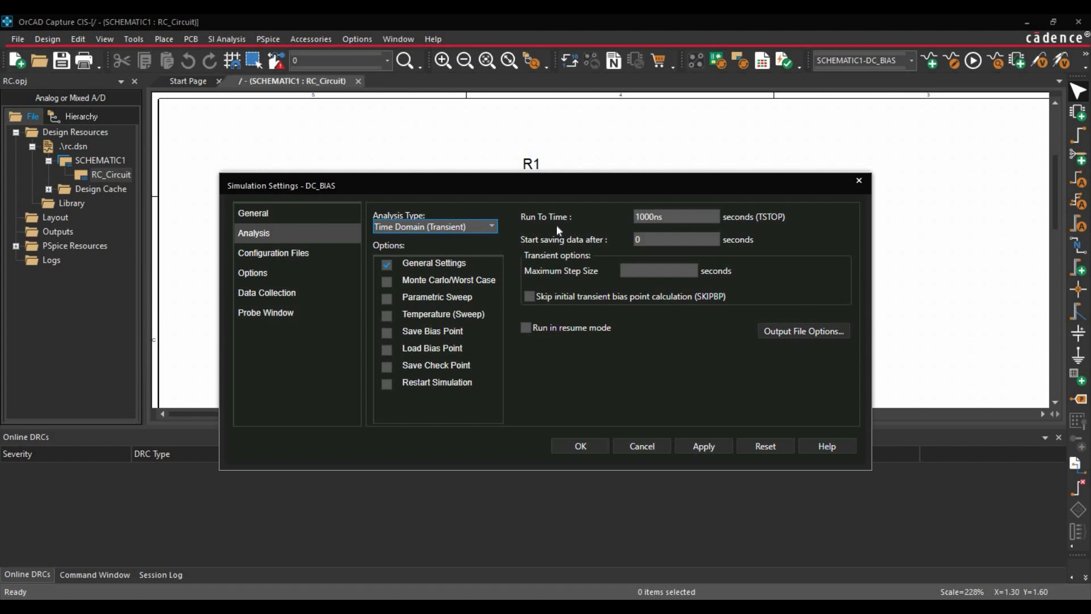
mouse_move(555, 232)
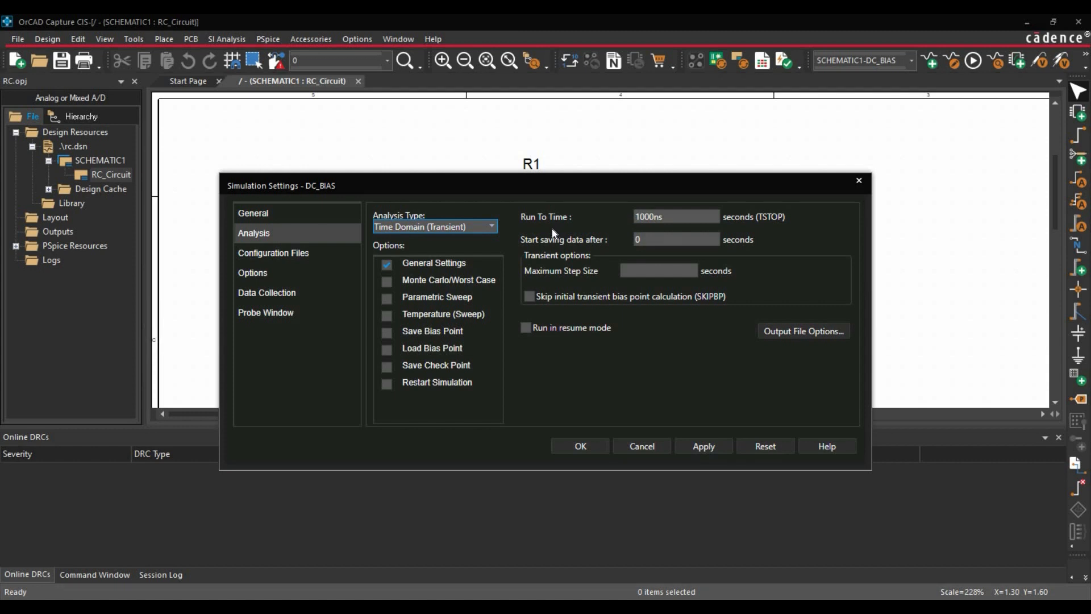
mouse_move(676, 219)
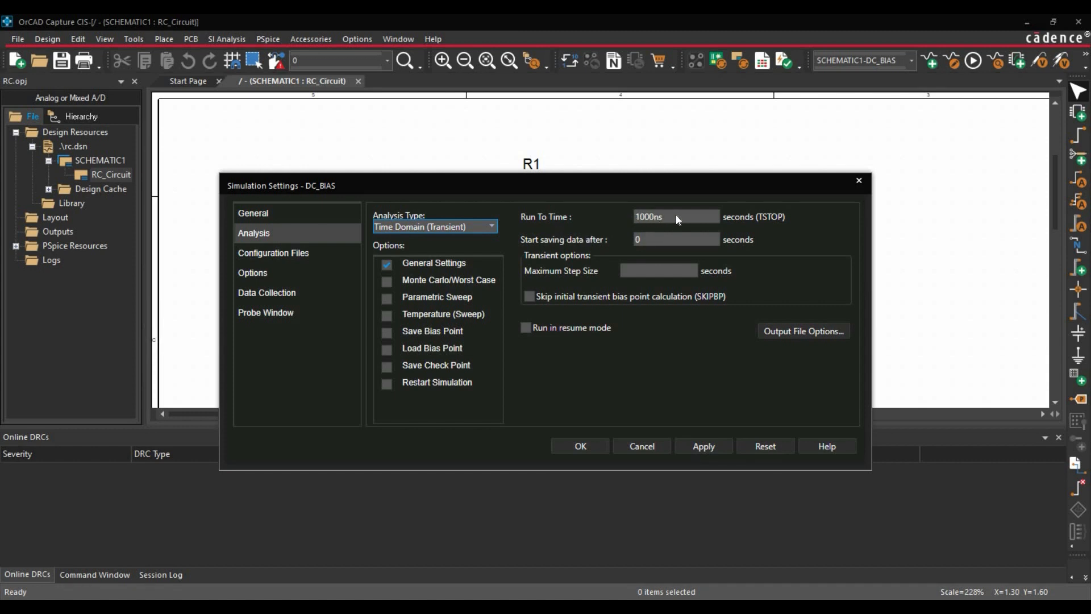
mouse_move(666, 224)
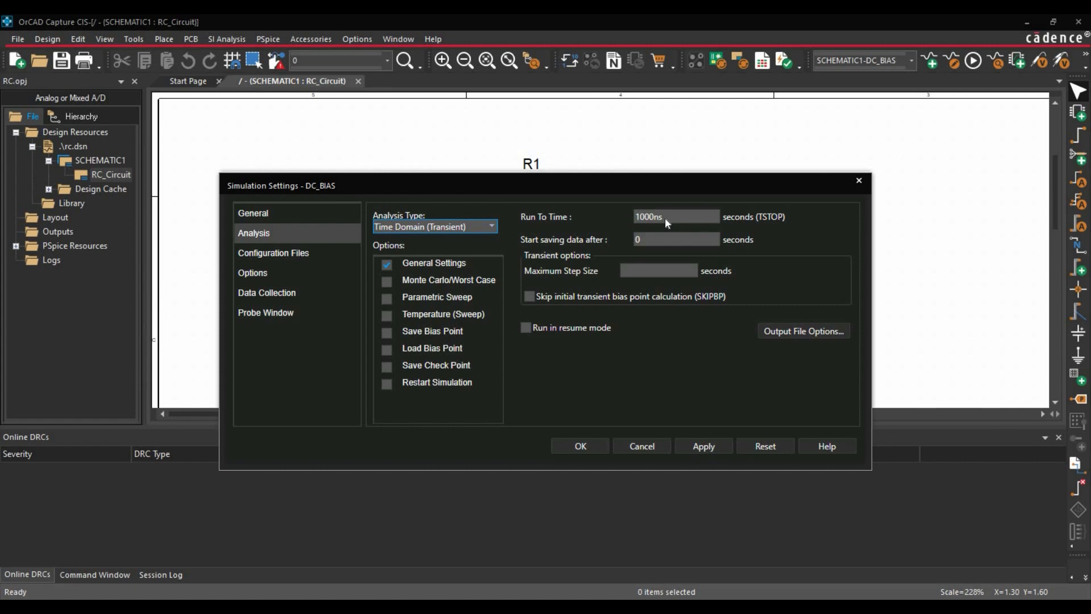
mouse_move(572, 249)
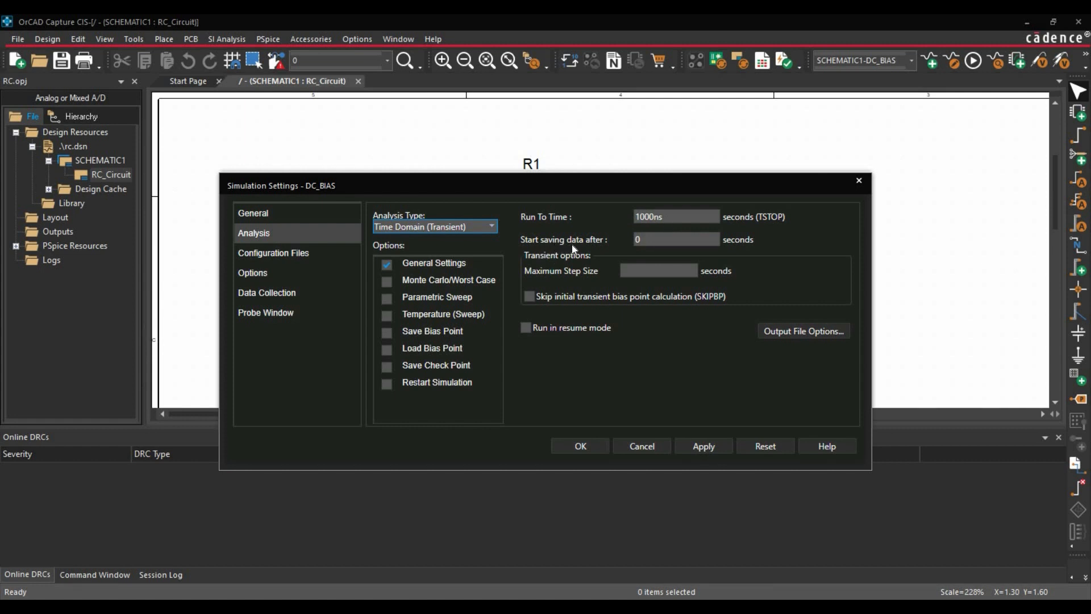
mouse_move(600, 248)
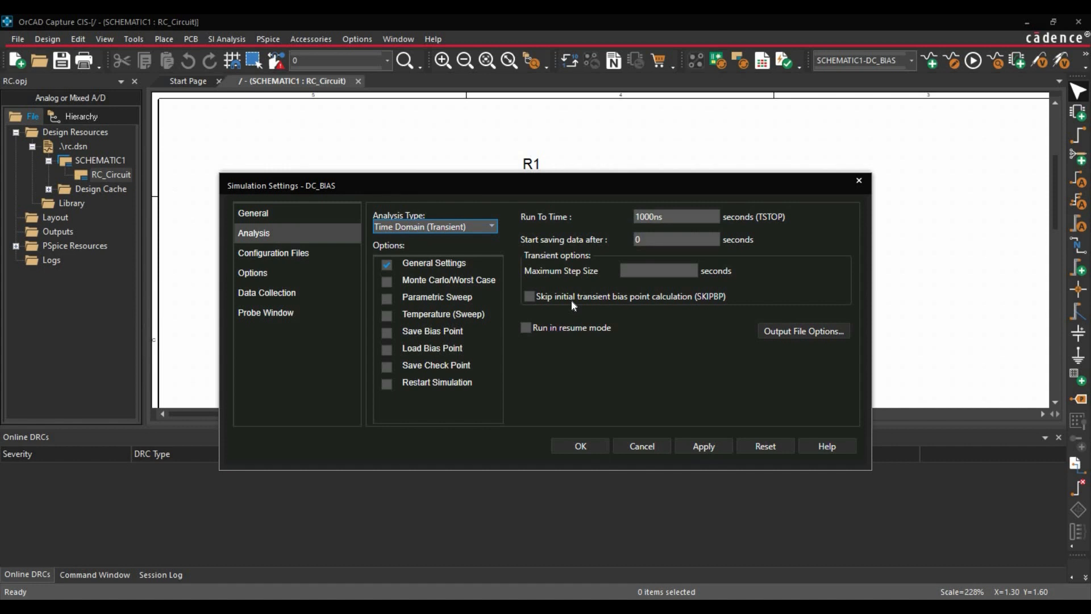
mouse_move(582, 304)
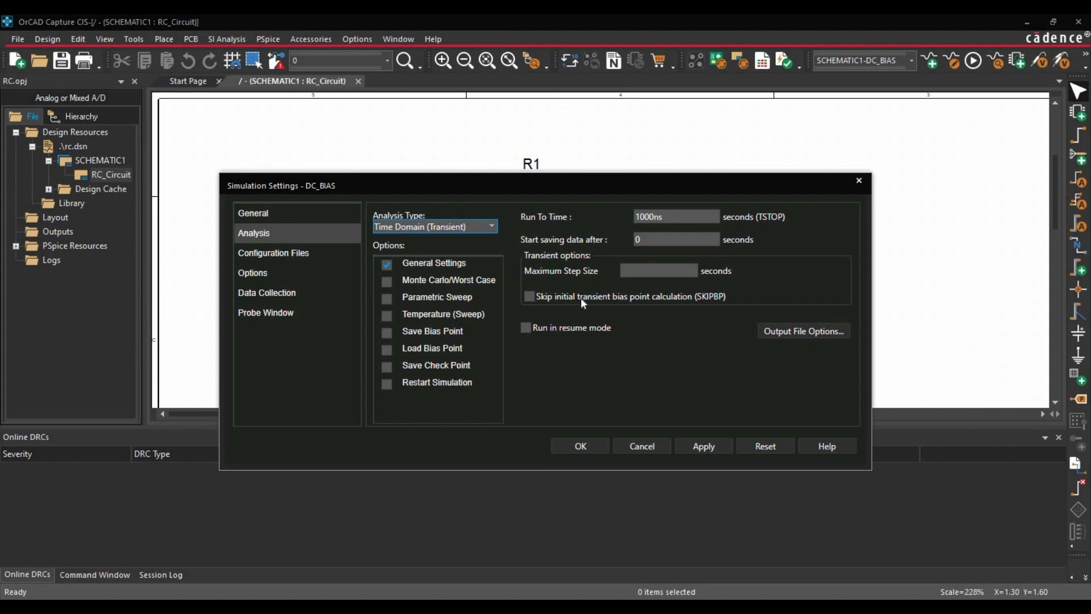
mouse_move(679, 419)
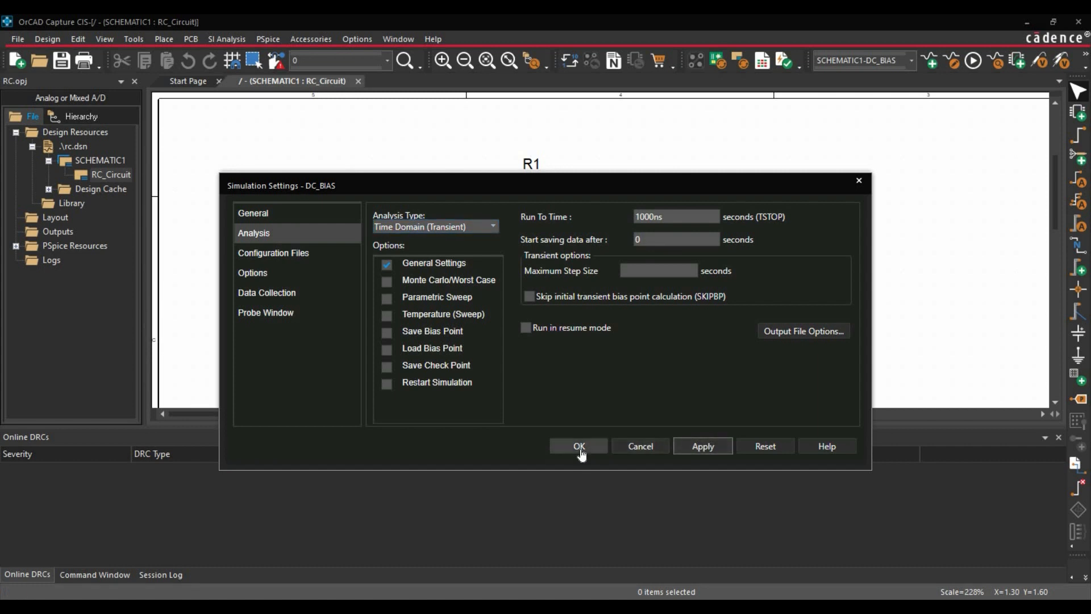
Confirm the transient settings and bring up the PSpice probe marker options.
left_click(579, 446)
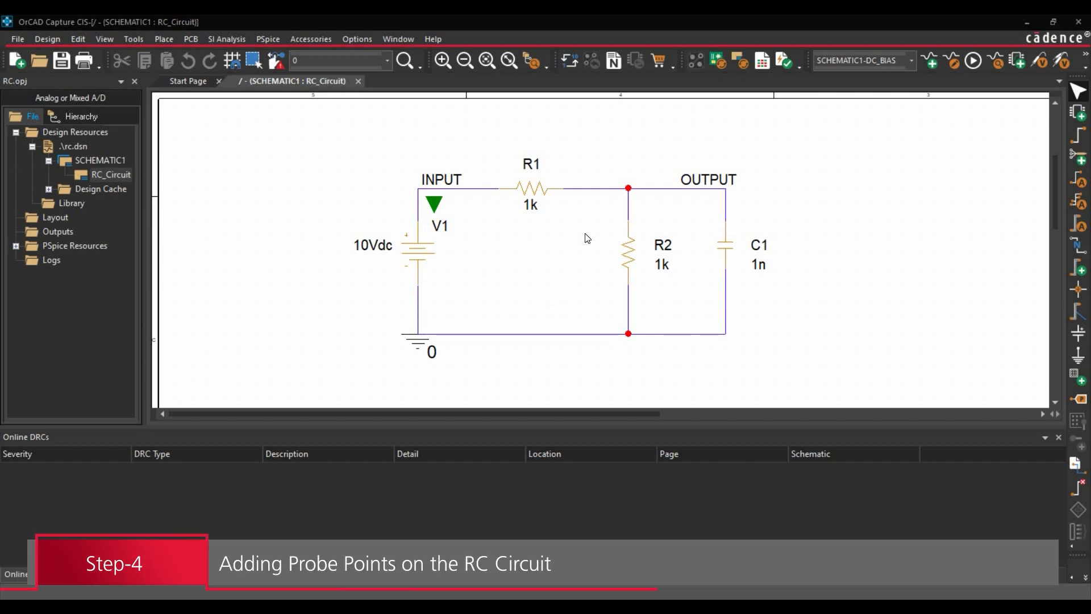
mouse_move(426, 198)
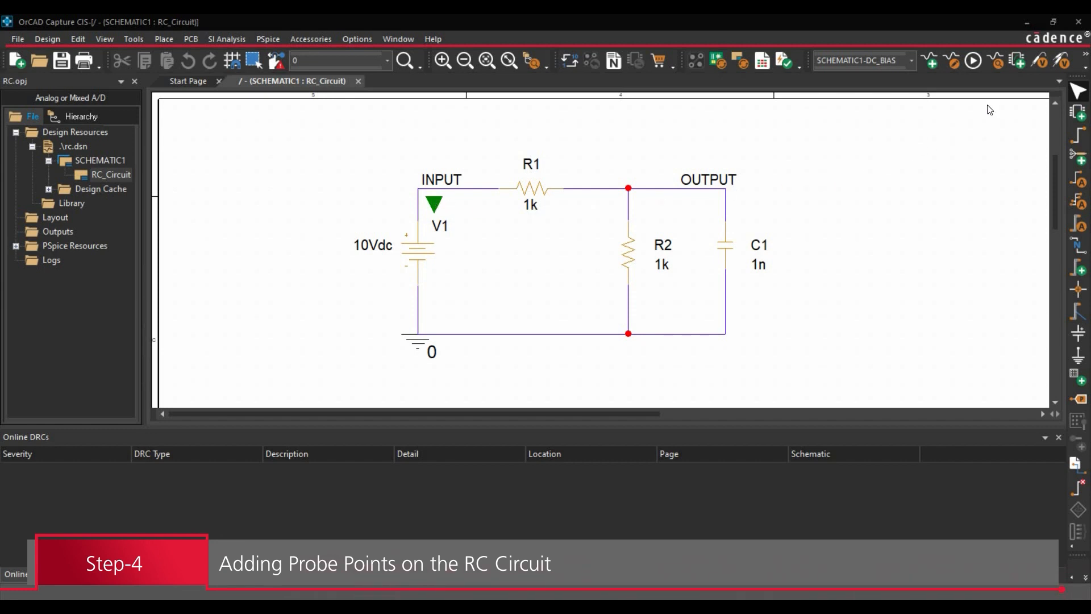
left_click(1041, 61)
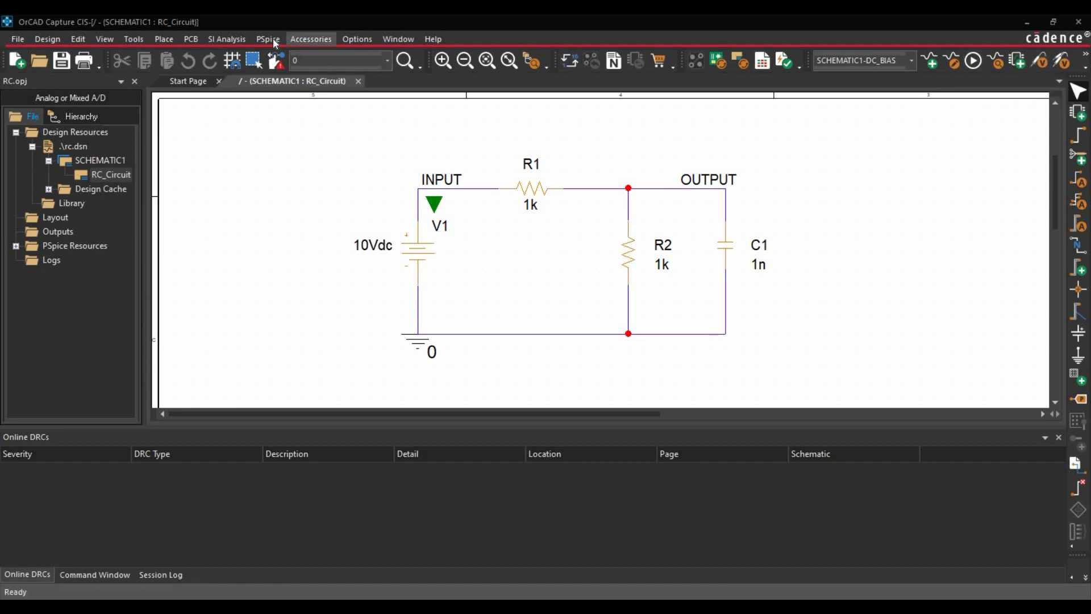
left_click(268, 38)
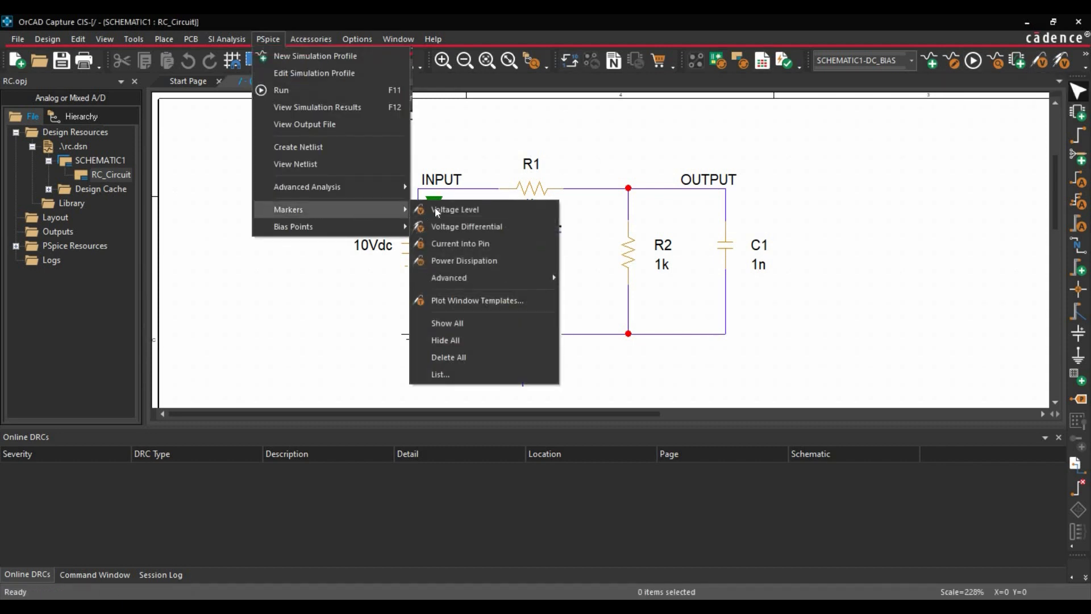
mouse_move(455, 210)
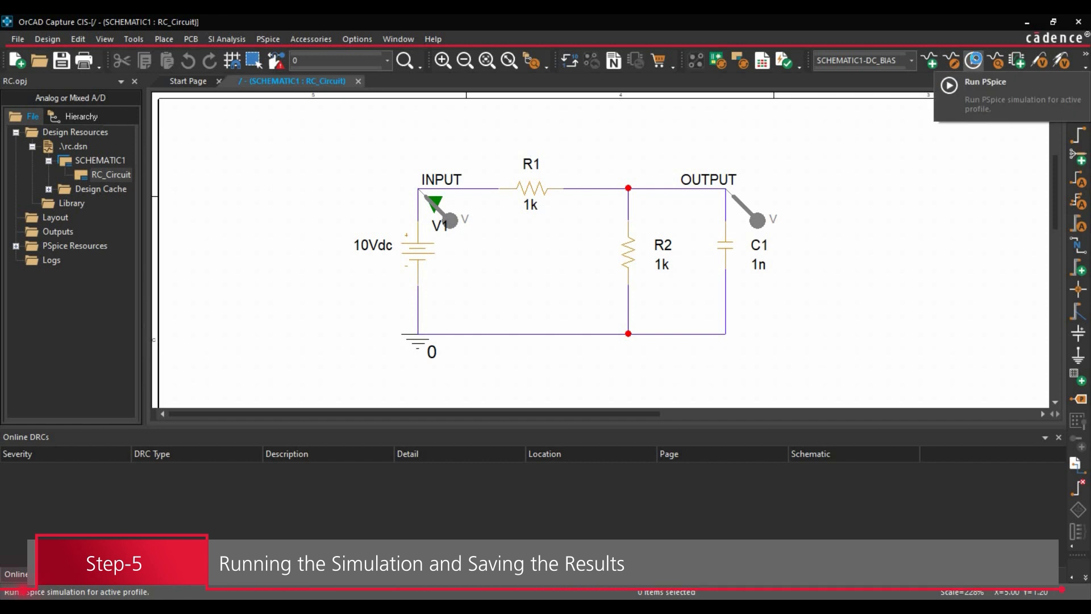
Run PSpice for the DC_BIAS profile.
left_click(971, 60)
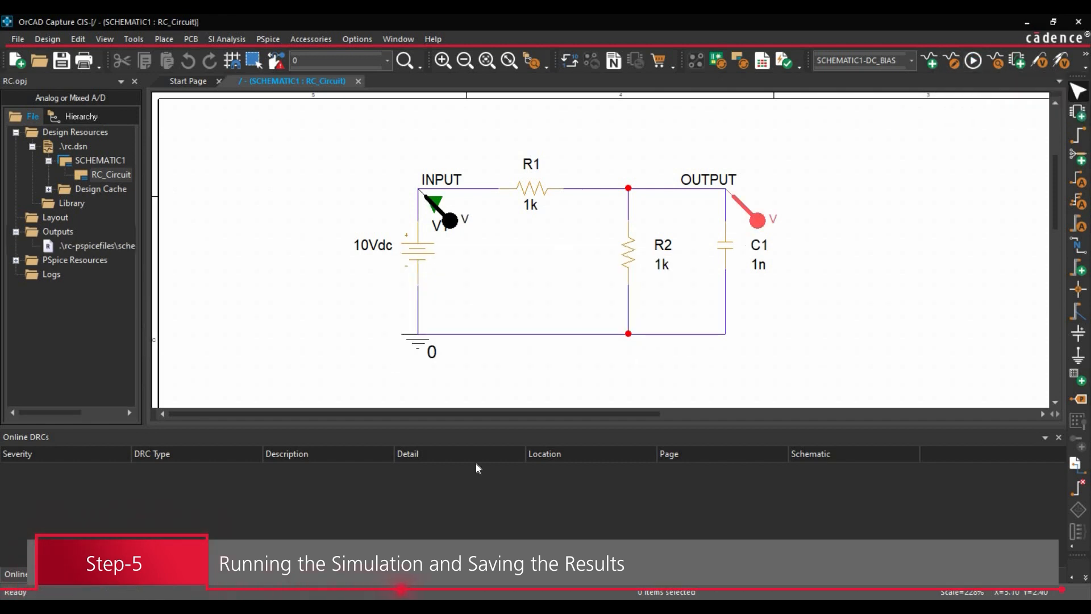
mouse_move(508, 513)
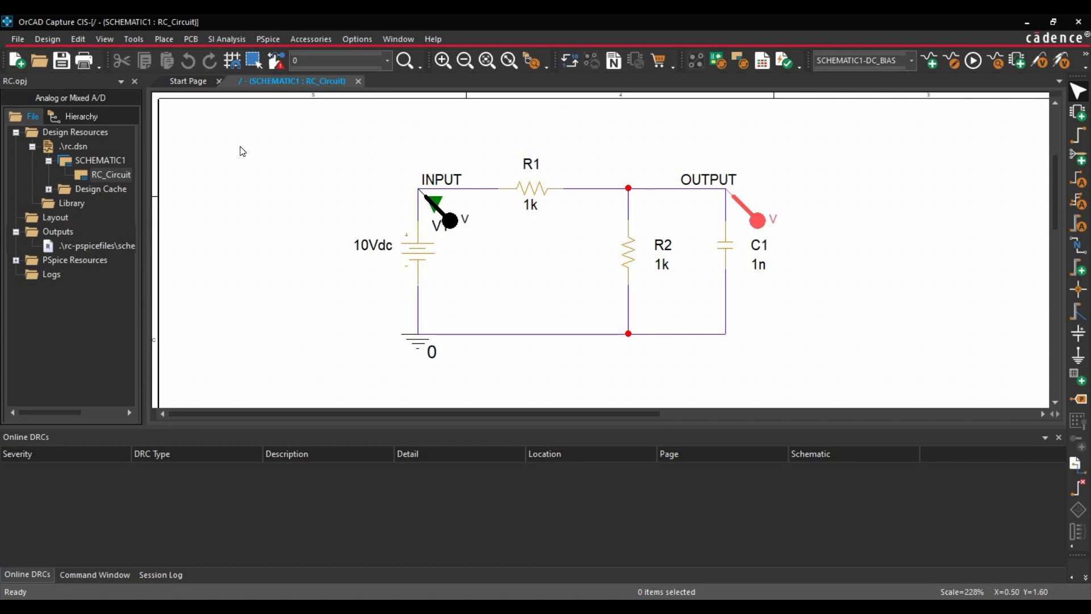
mouse_move(726, 210)
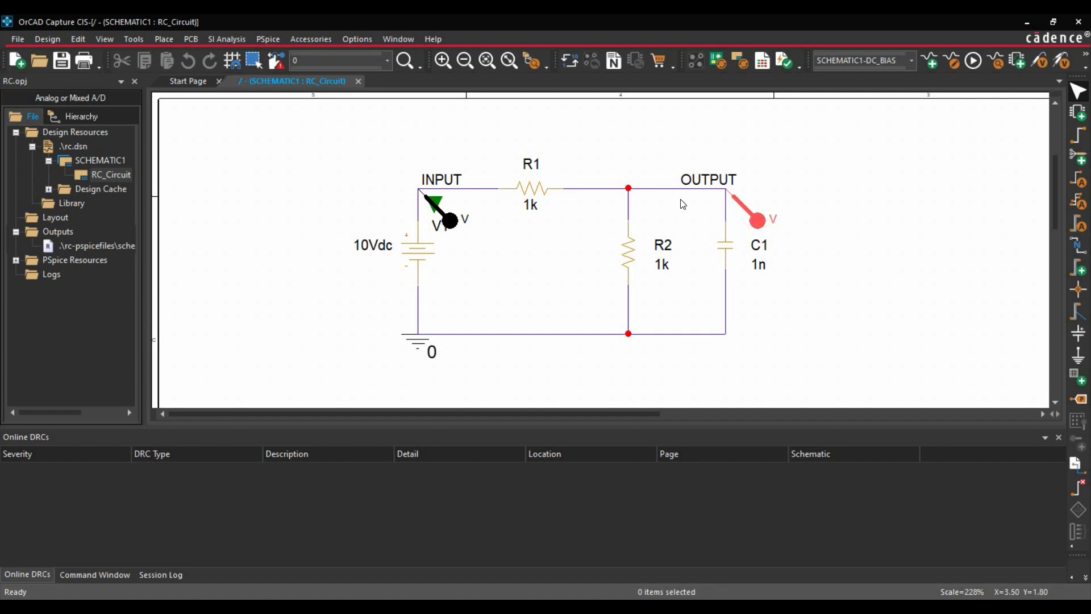
mouse_move(624, 258)
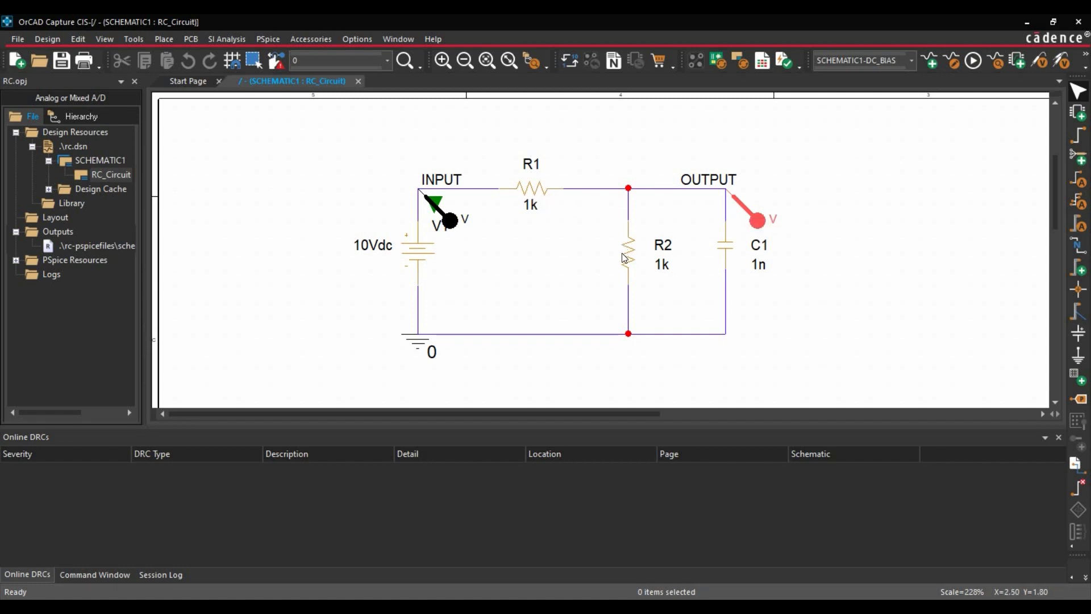
mouse_move(625, 195)
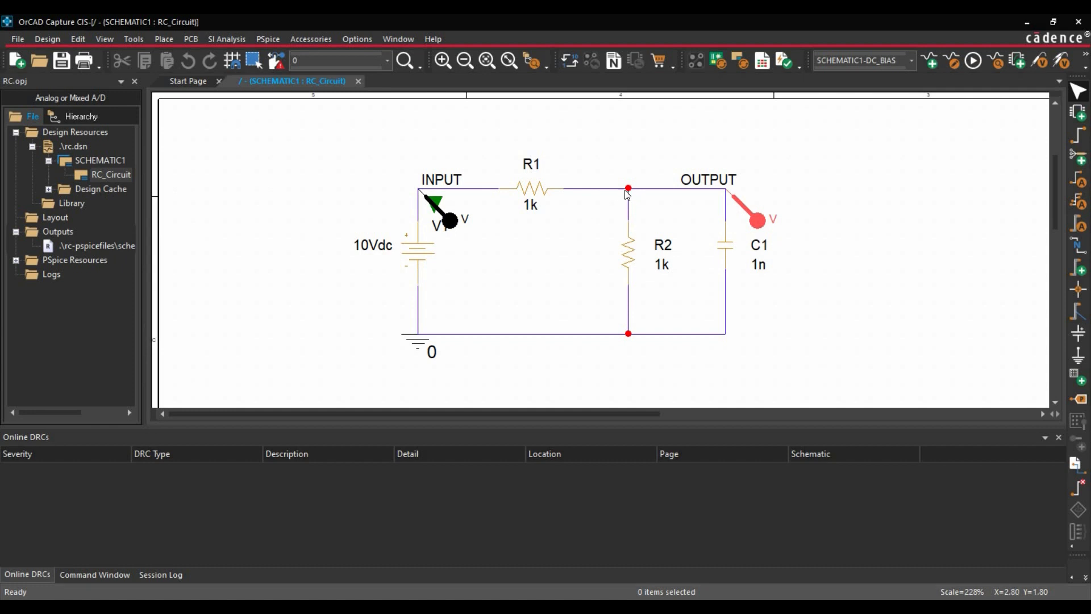
mouse_move(632, 192)
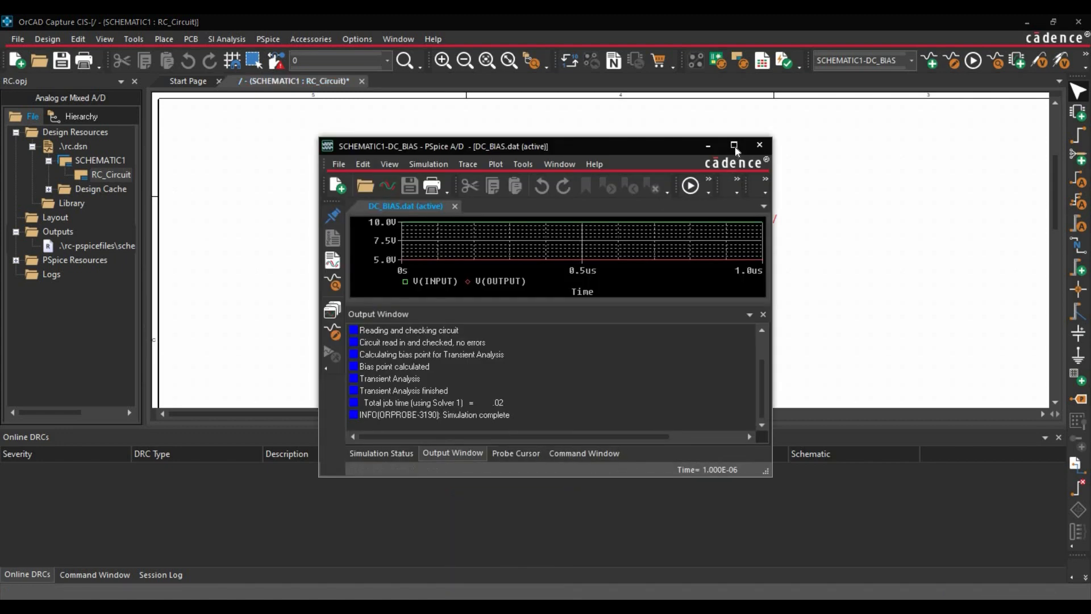
Leave the PSpice results window and bring up Capture's file commands to save.
left_click(733, 146)
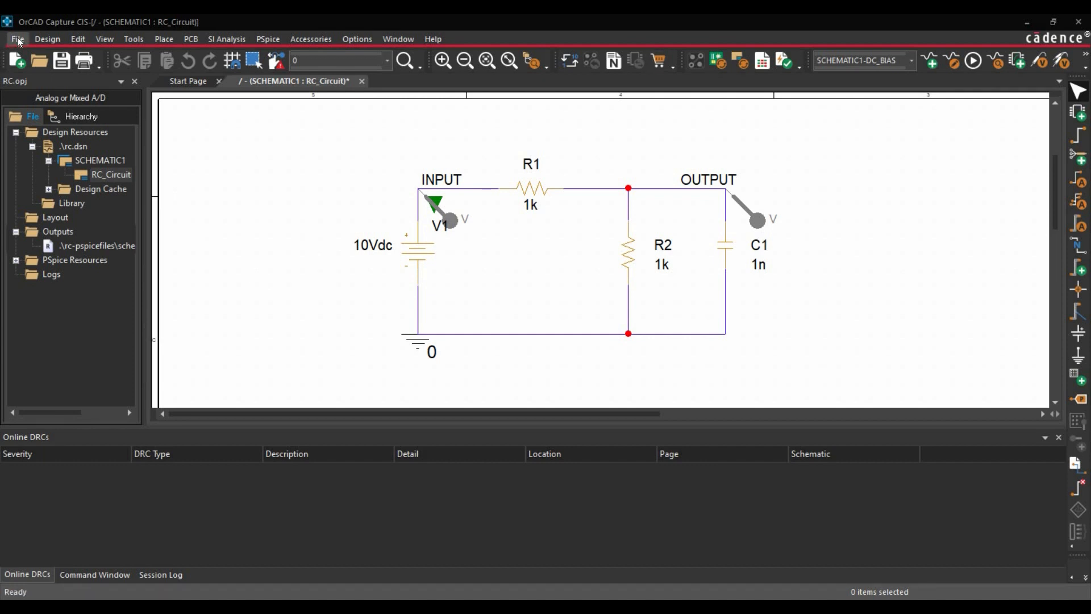
left_click(16, 38)
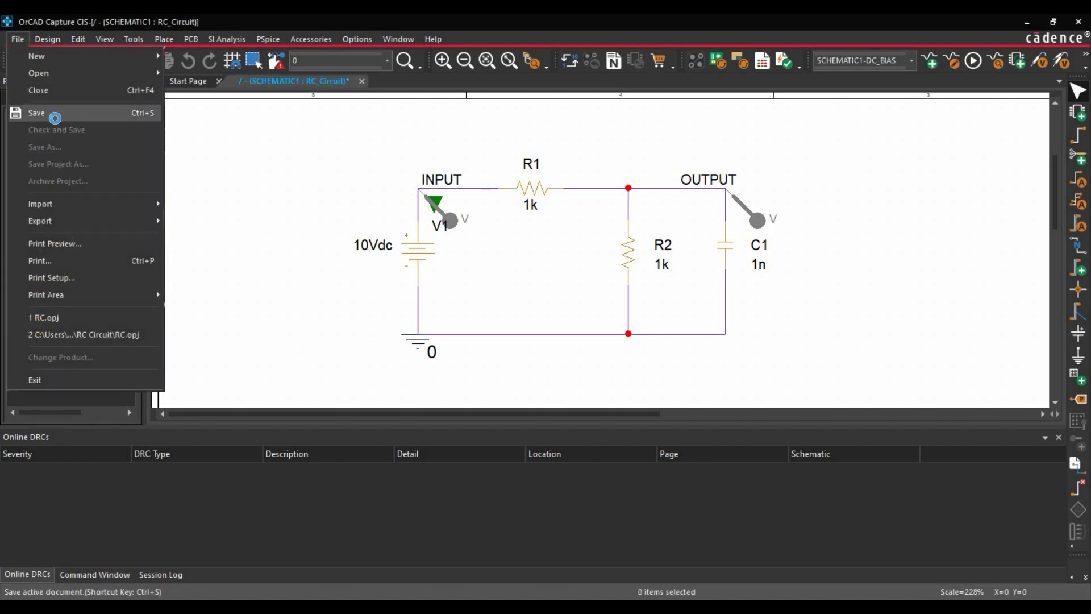